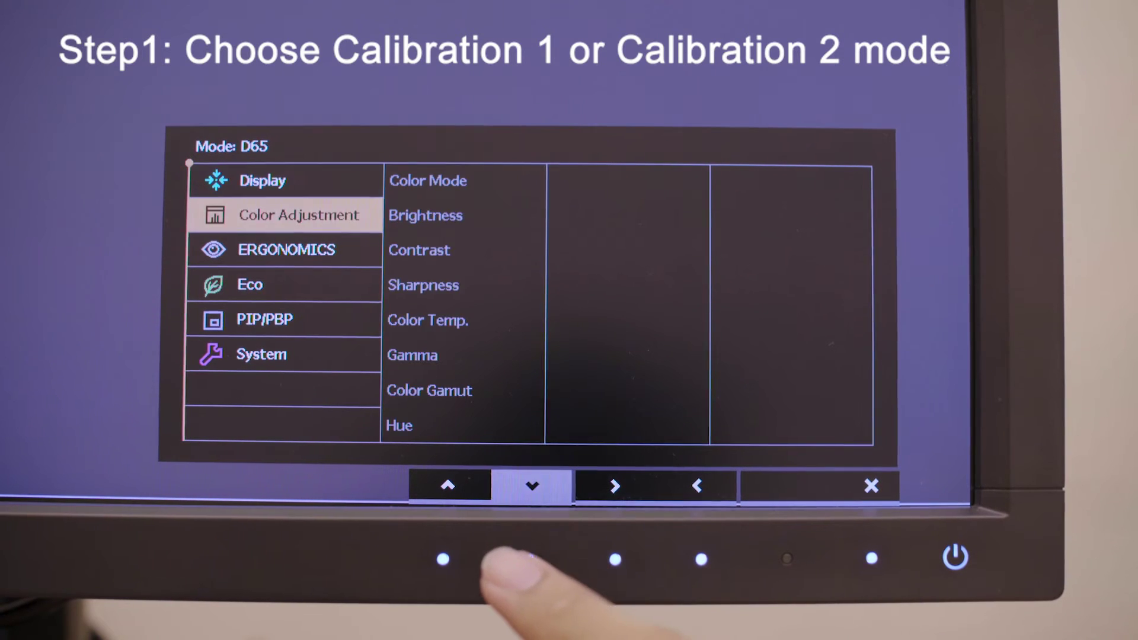
# Select Calibration 1 as the color mode under Color Adjustment > Color Mode.
pyautogui.click(614, 486)
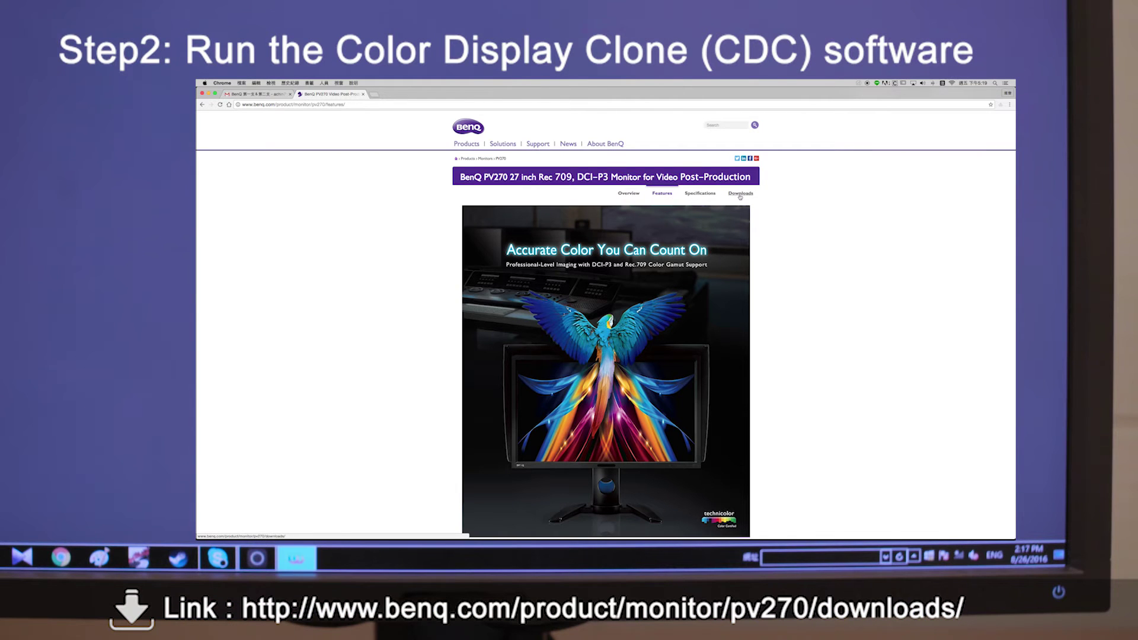
# Show the PV270 Downloads page's Software list, including Color Display Clone.
pyautogui.click(739, 193)
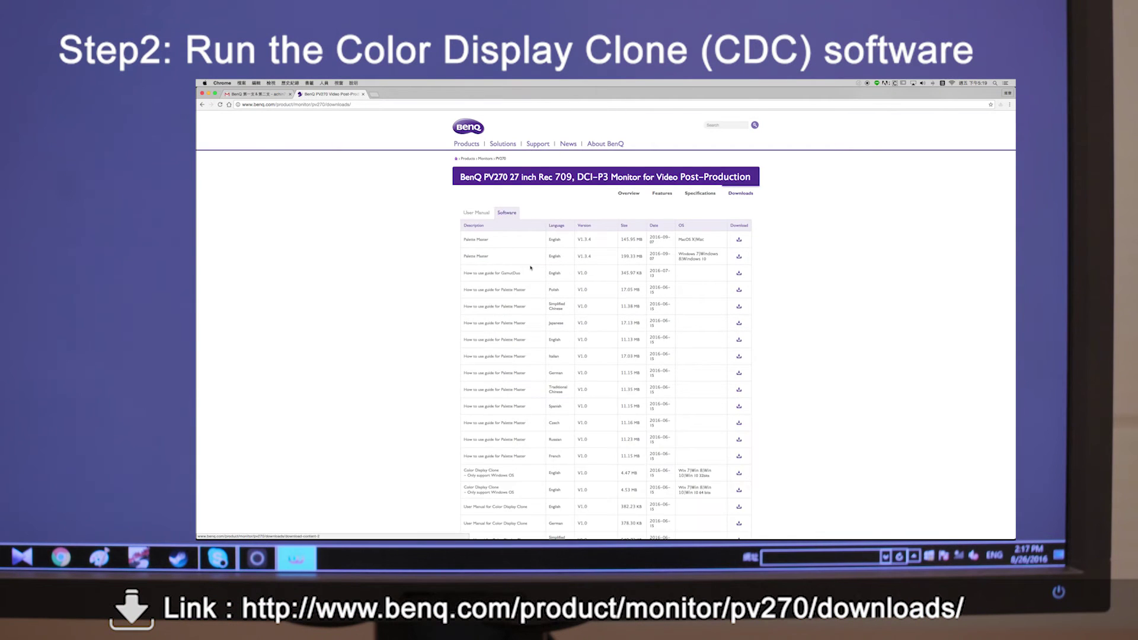